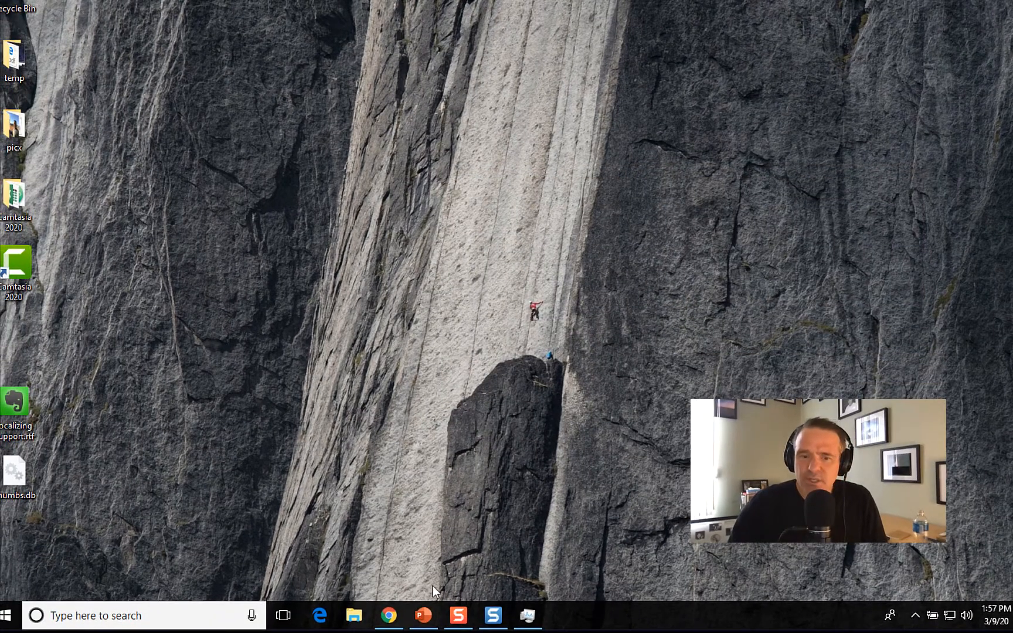
mouse_move(424, 615)
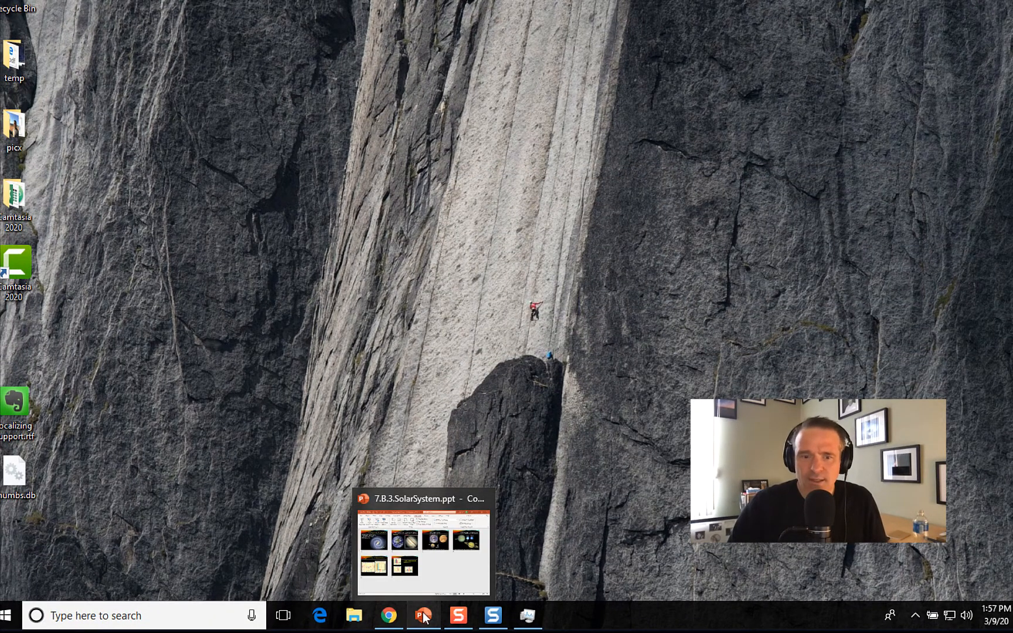
Switch to the 7.B.3.SolarSystem.ppt window through the PowerPoint taskbar icon
click(422, 614)
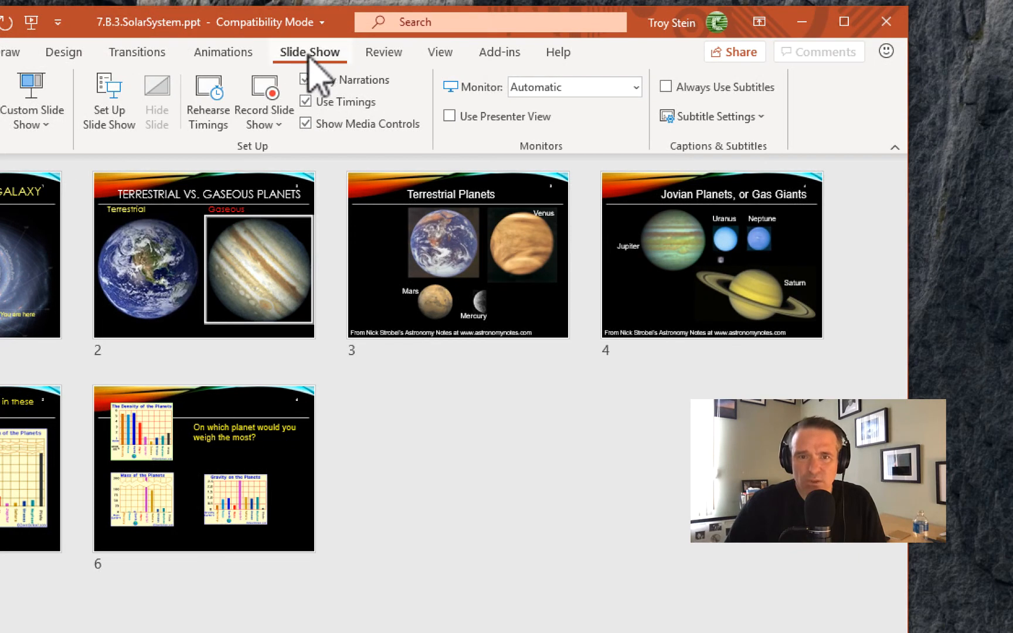
Set the show type to Browsed by an individual (window) in Set Up Slide Show
click(304, 79)
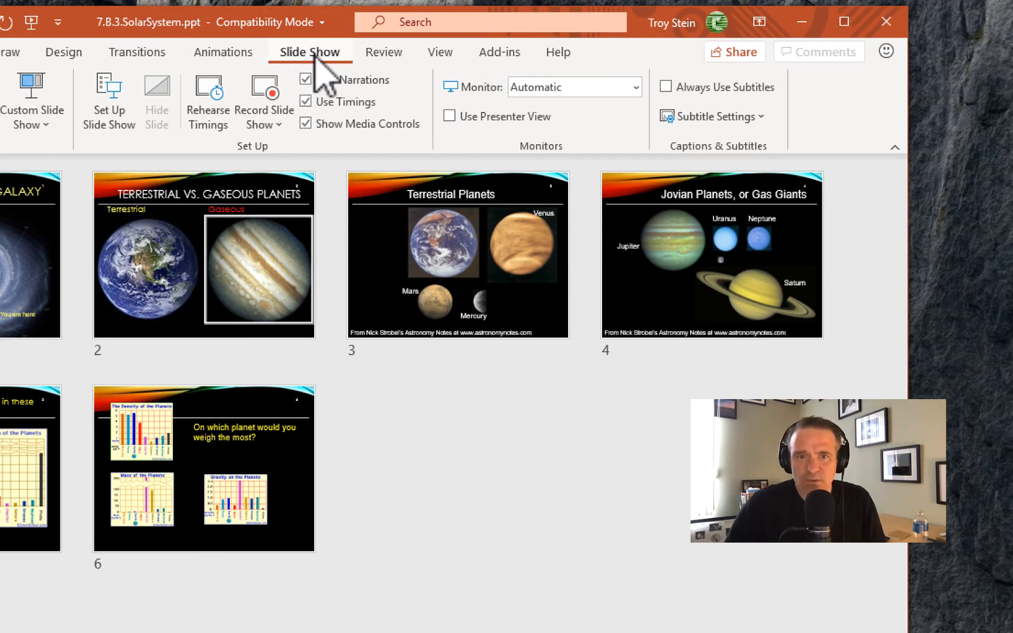
mouse_move(107, 102)
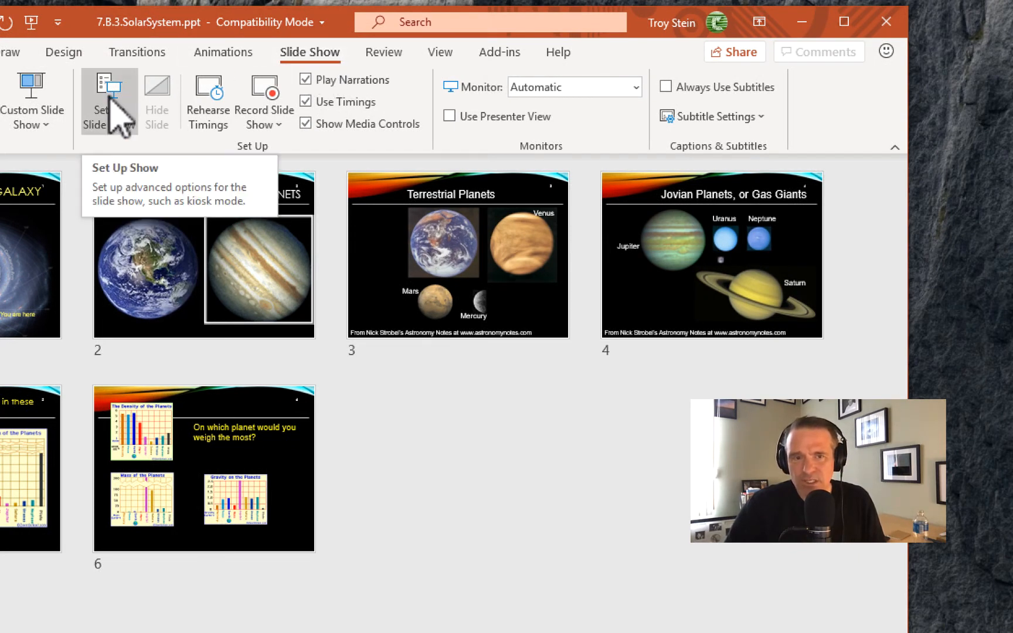
click(99, 100)
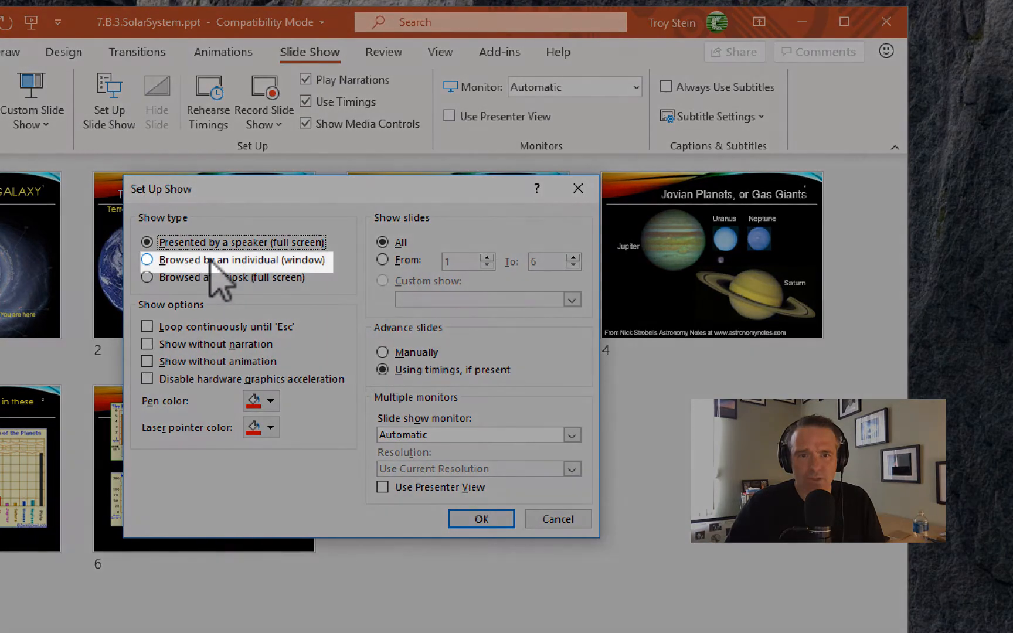
click(148, 260)
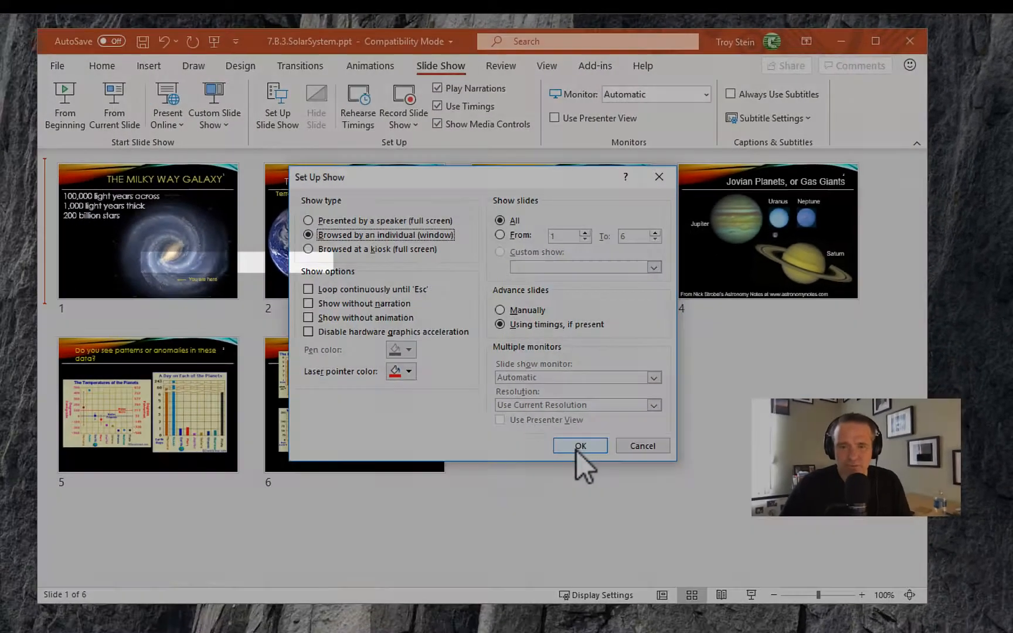
click(579, 445)
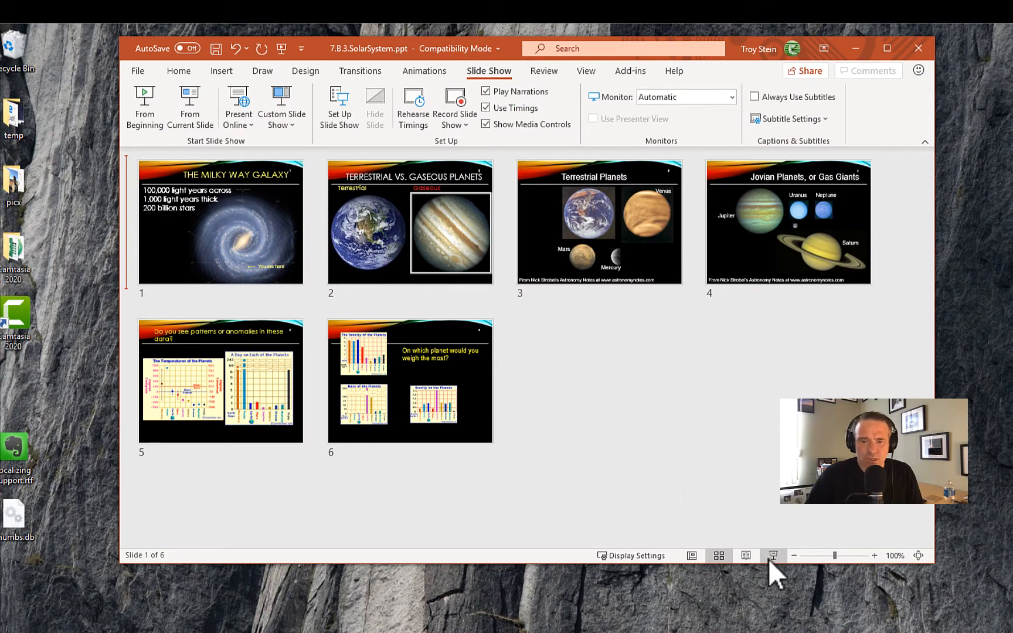
mouse_move(773, 556)
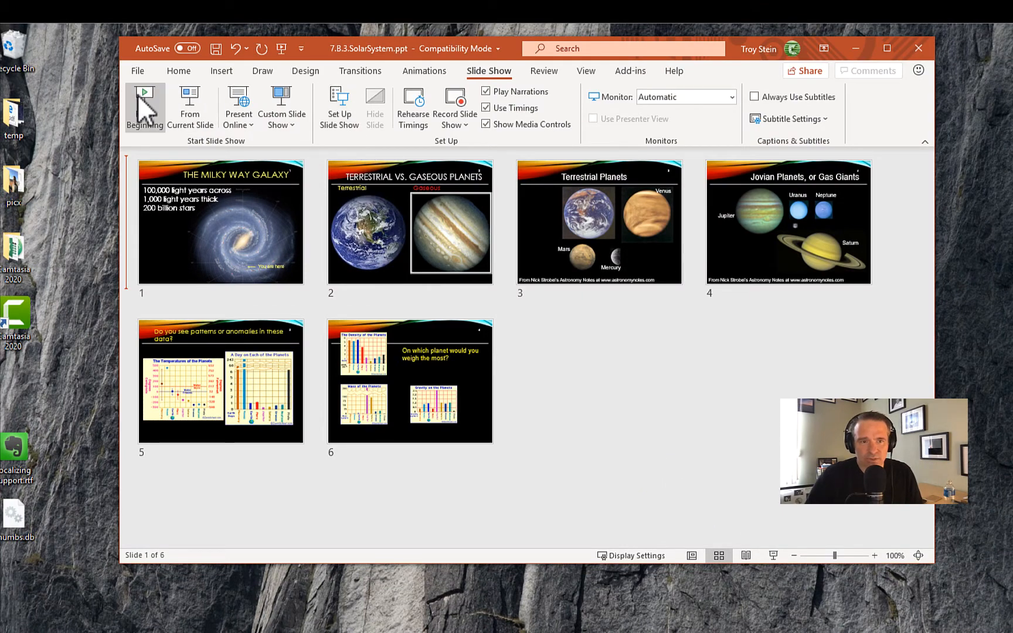
Play the SolarSystem show From Beginning, opening on the Milky Way Galaxy slide
click(145, 103)
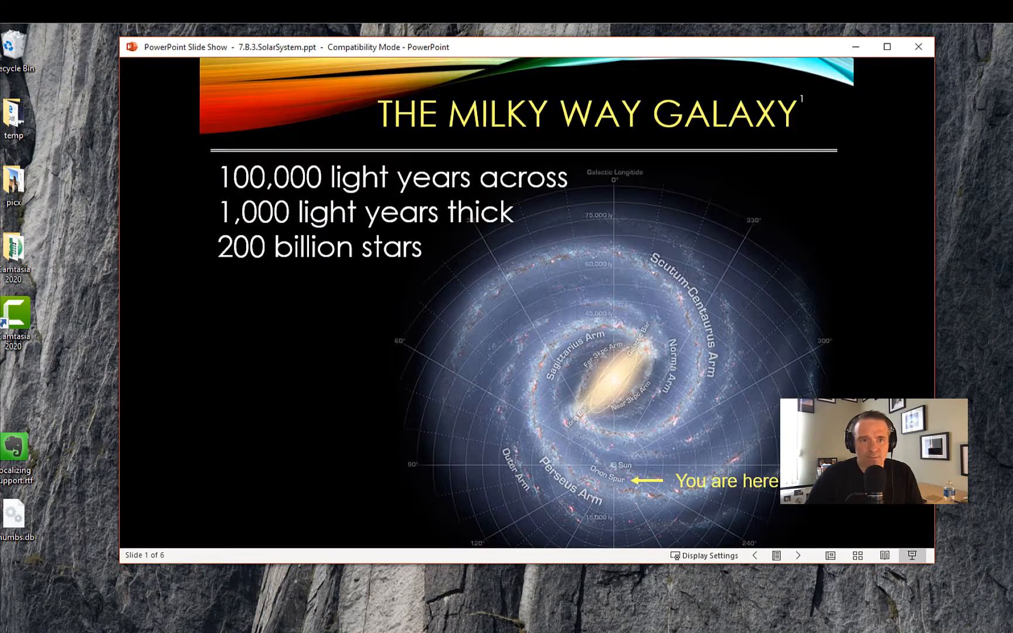
mouse_move(229, 62)
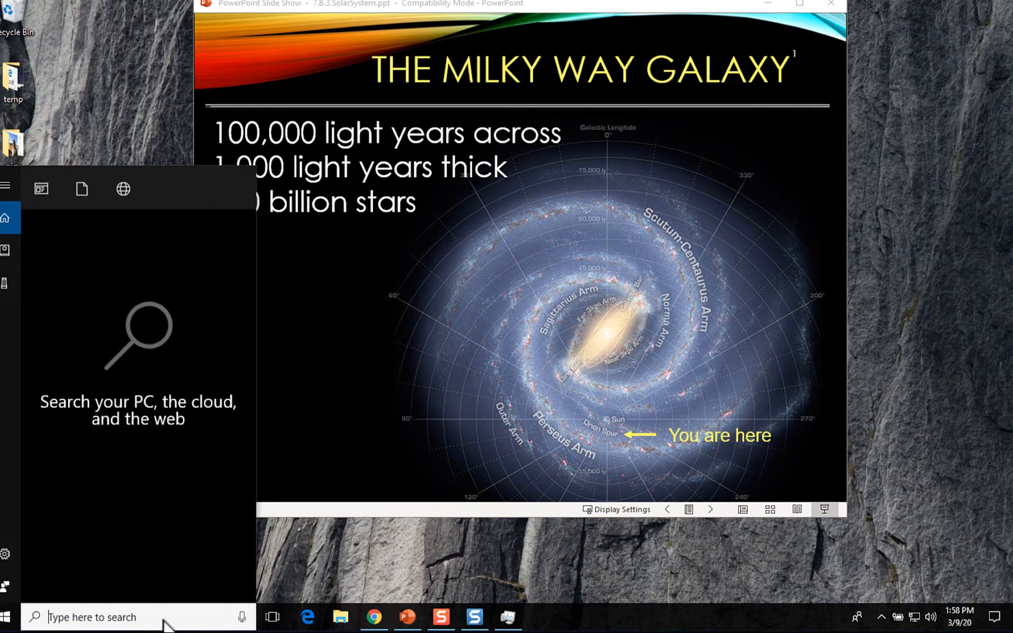
Launch Snagit 2019 from Windows search and switch it to video capture
text(snagit)
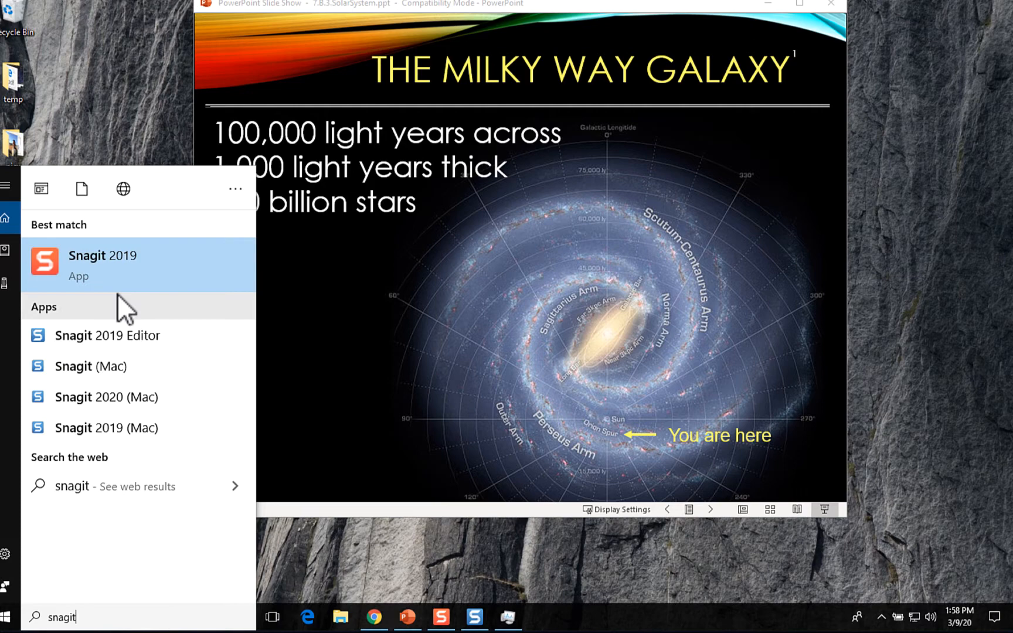
click(102, 263)
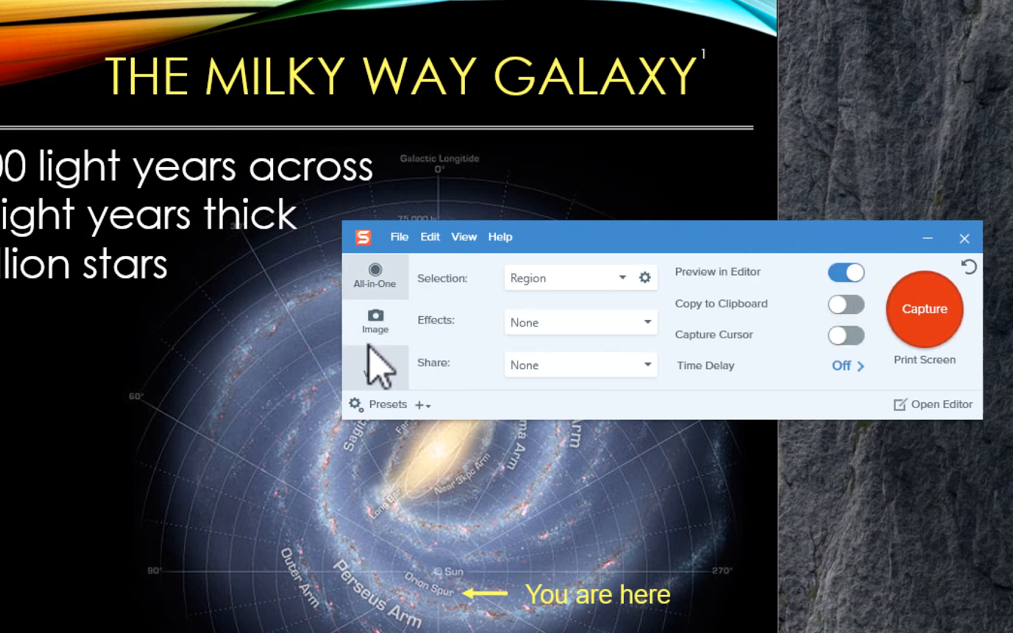
click(375, 366)
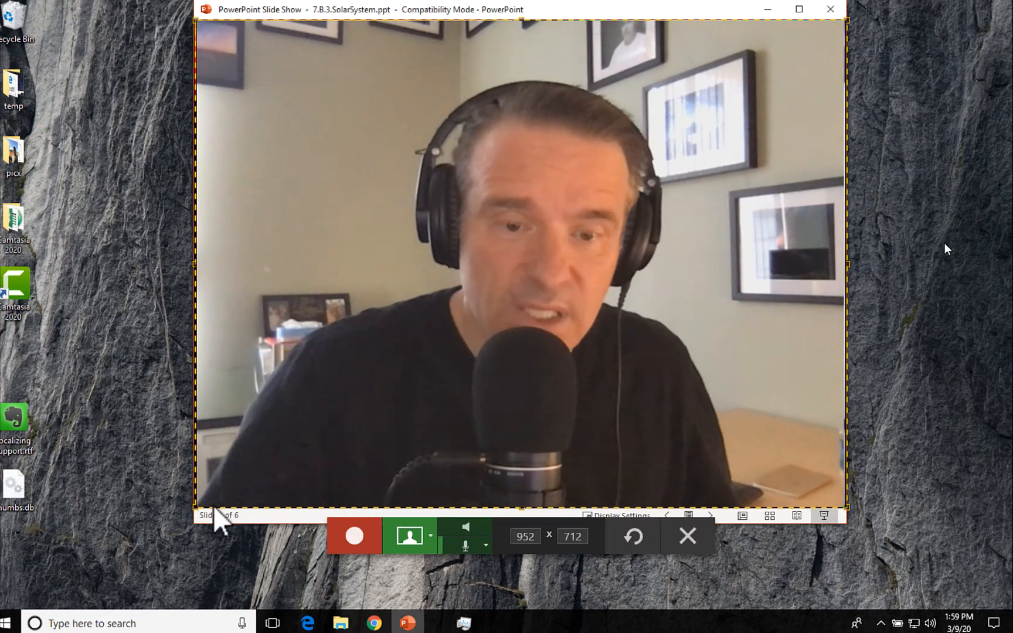
mouse_move(420, 545)
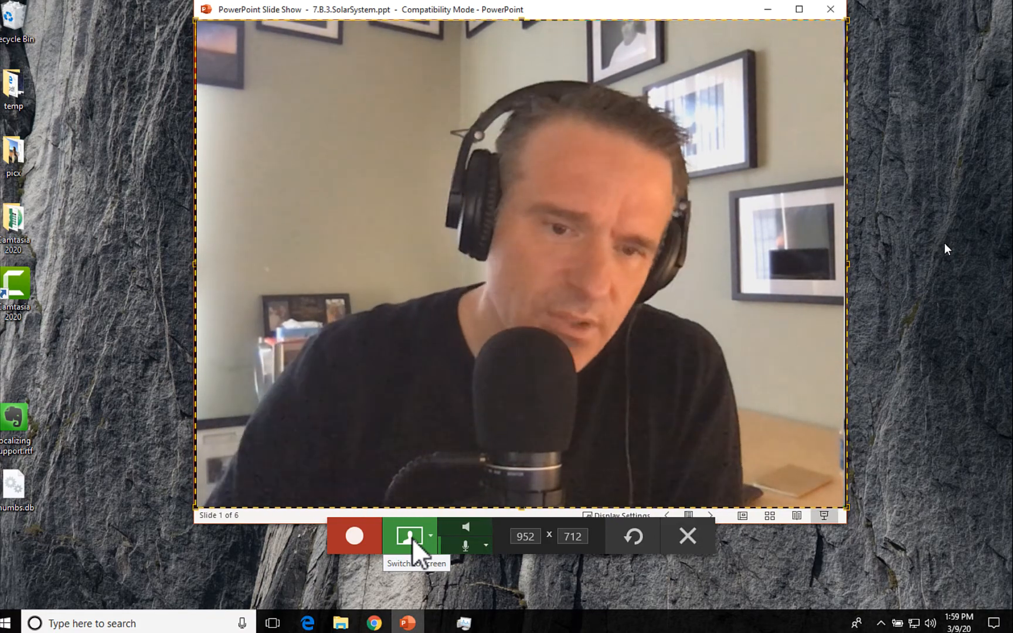
Record the slide show, toggling from webcam to screen view and back to webcam
click(354, 536)
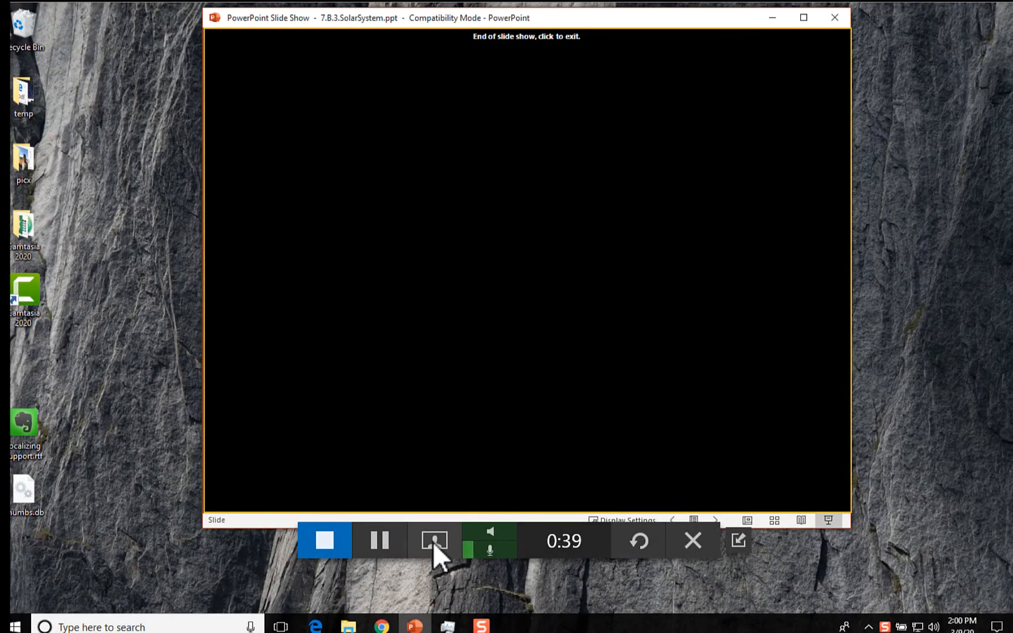
click(324, 540)
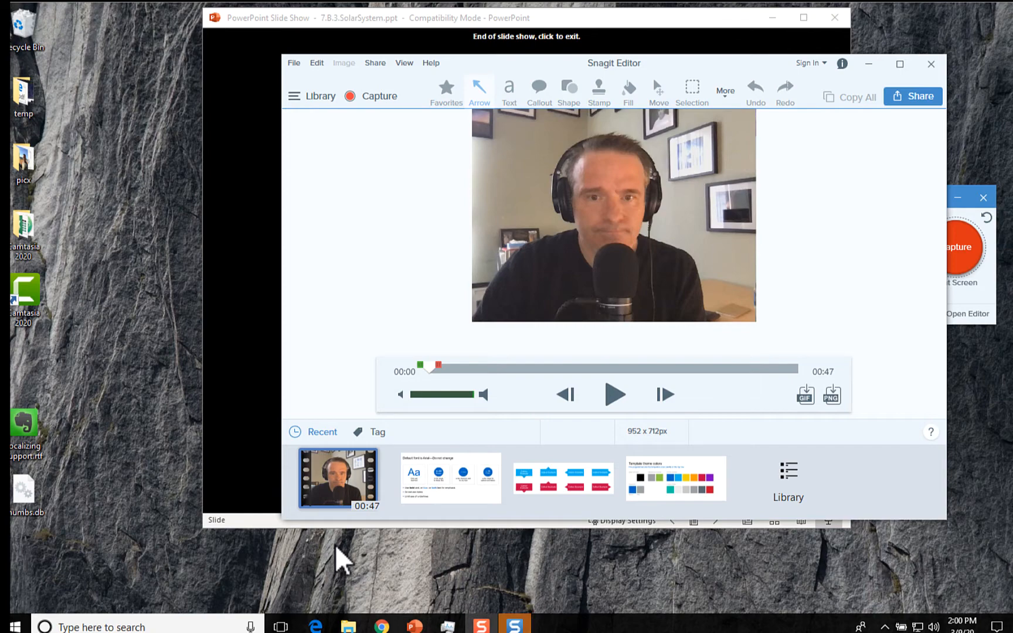
mouse_move(330, 78)
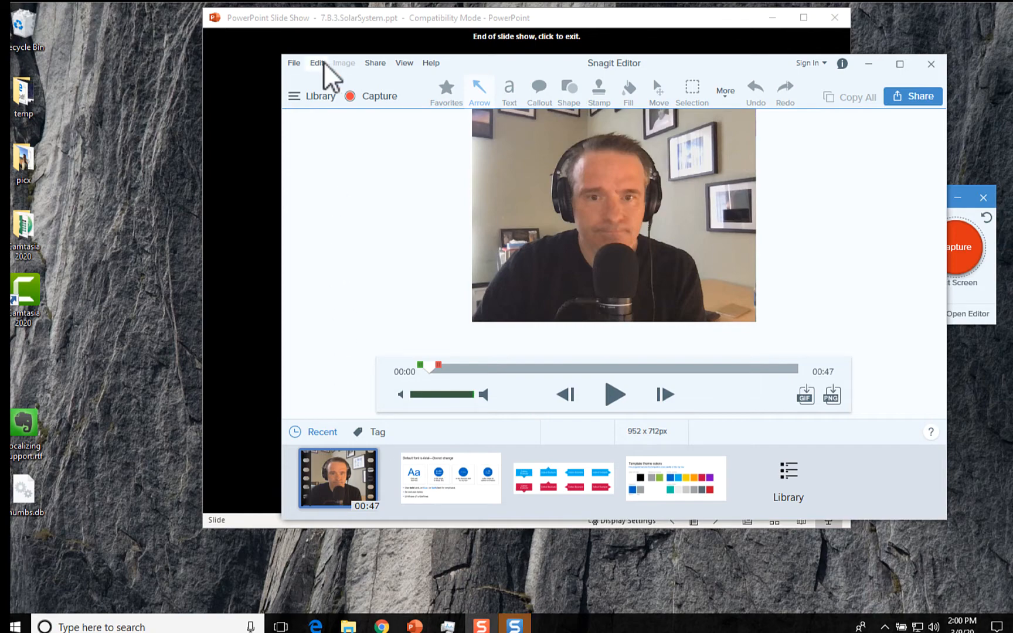
mouse_move(304, 78)
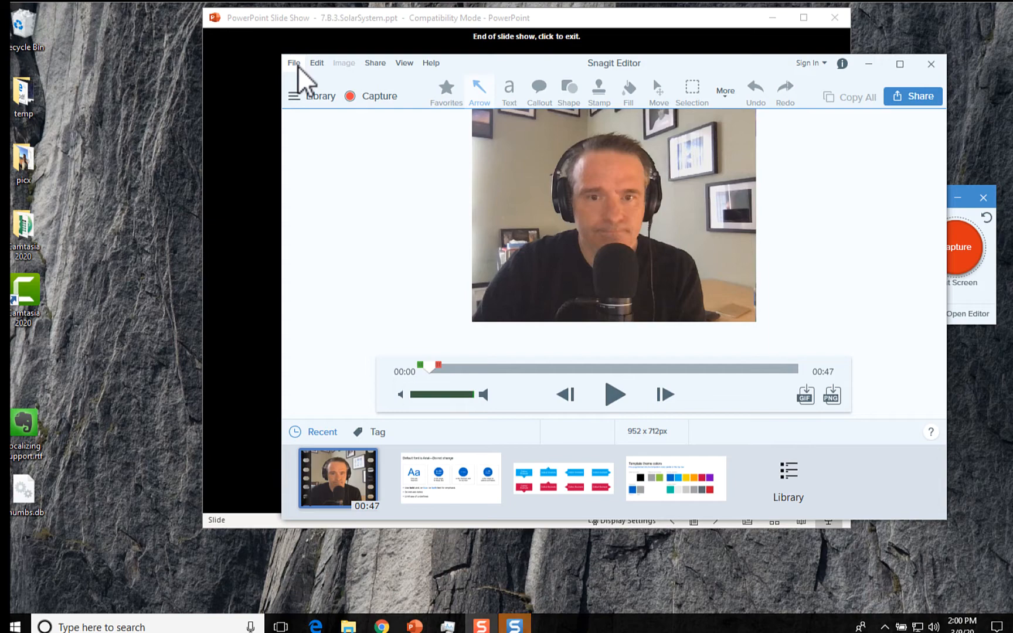
Save the recording to the Desktop as the MP4 file milkyway
click(293, 62)
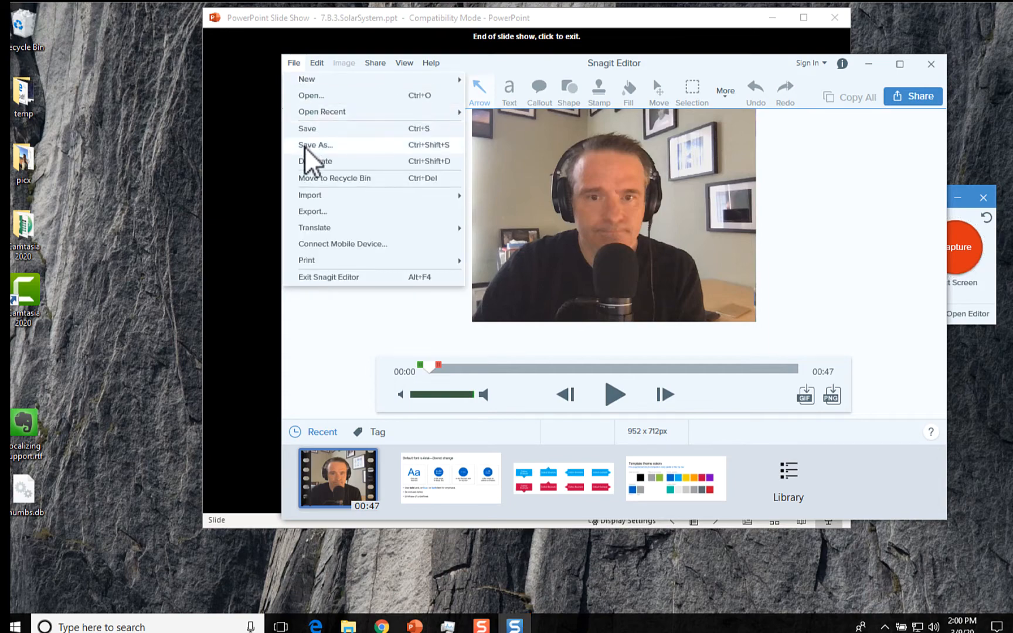
click(315, 145)
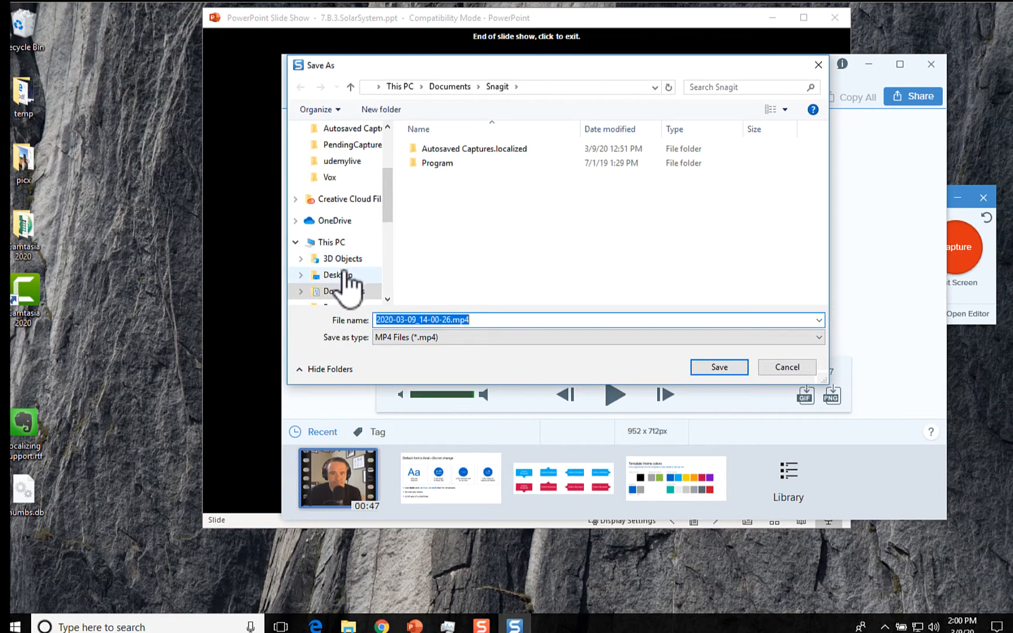
click(337, 275)
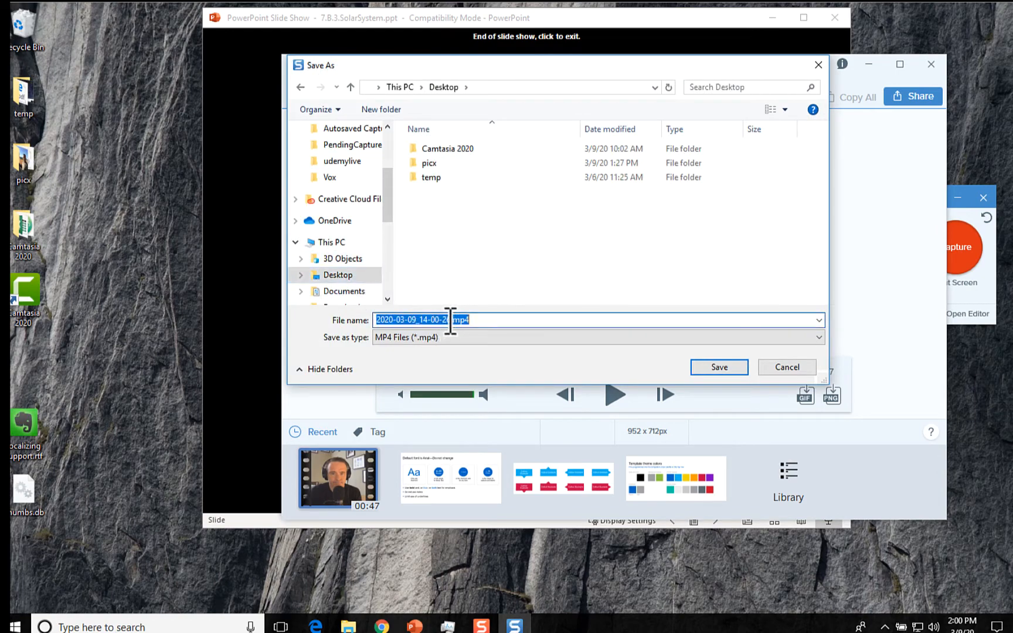
text(wi)
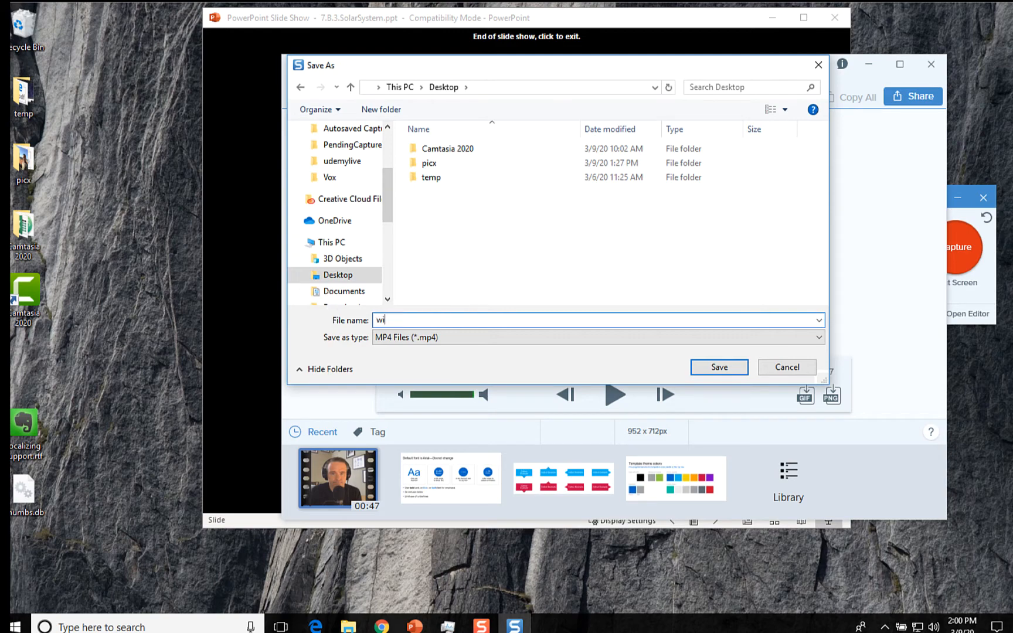
text(m)
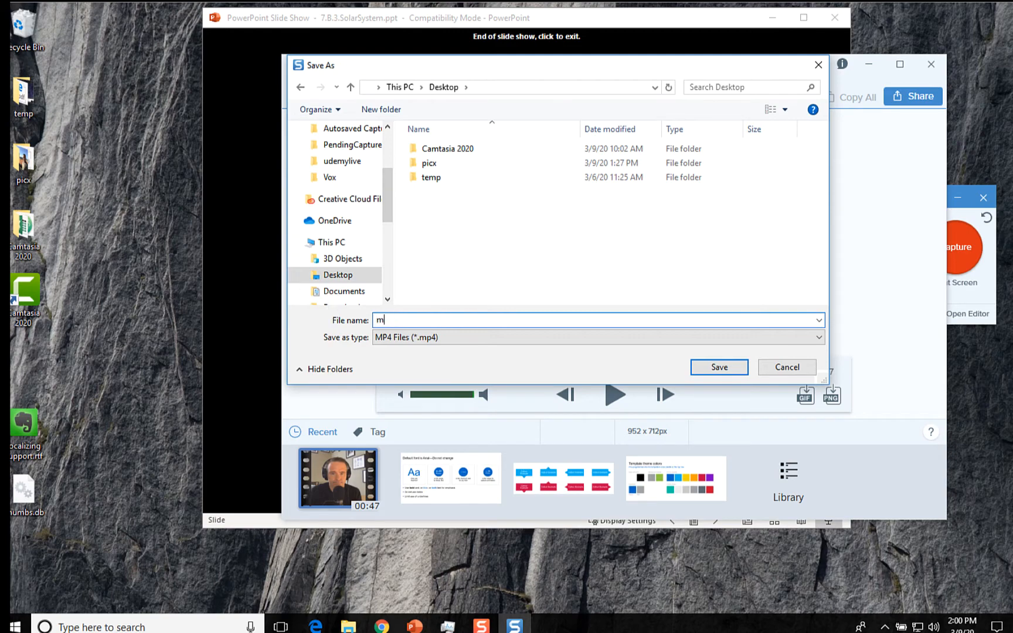
text(ilkyway)
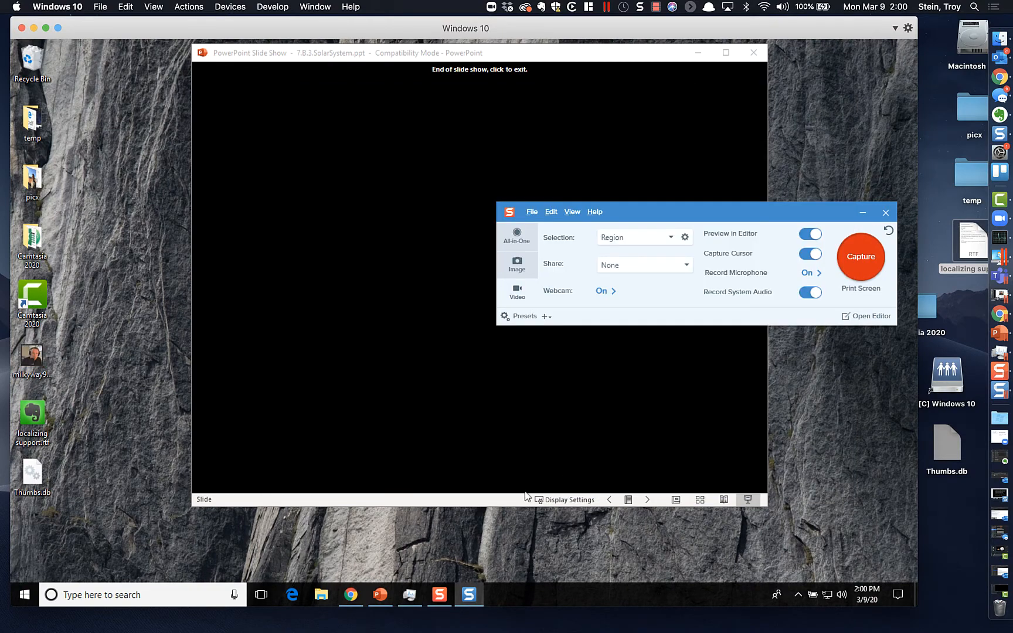
Start a new review in Video Review and pick the milkyway9march MP4 to upload
click(350, 594)
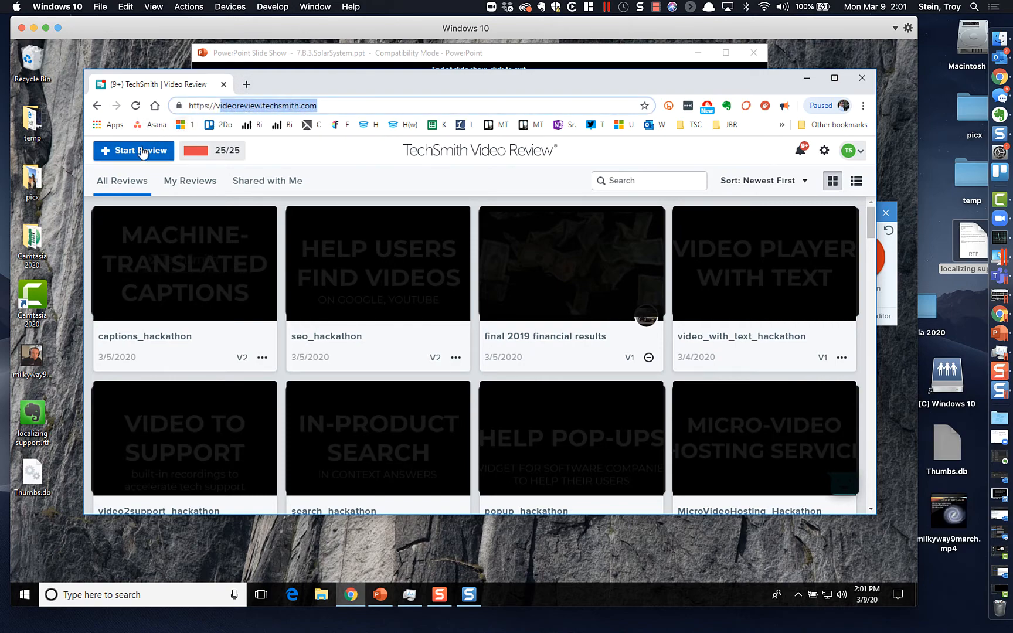
click(133, 151)
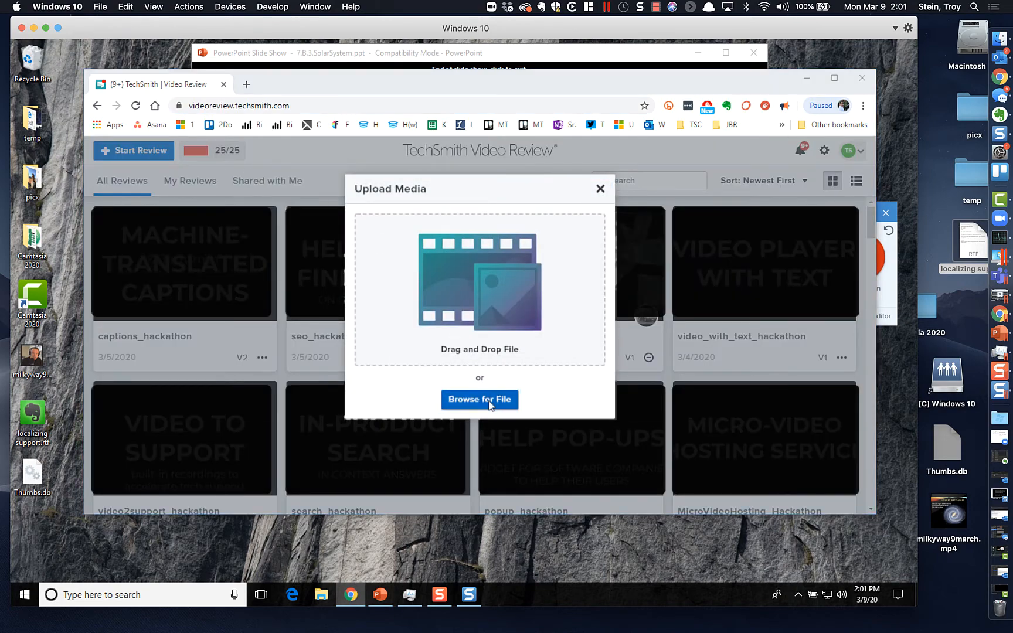
click(480, 400)
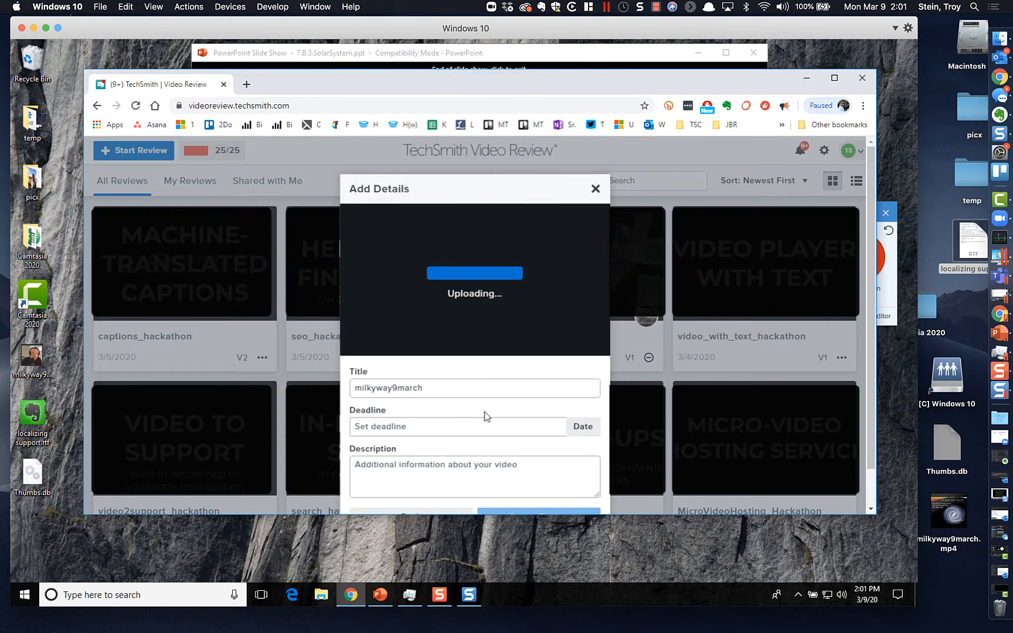
Set the deadline to 3/12/2020, add description 'lecture on x', and create the review
click(457, 427)
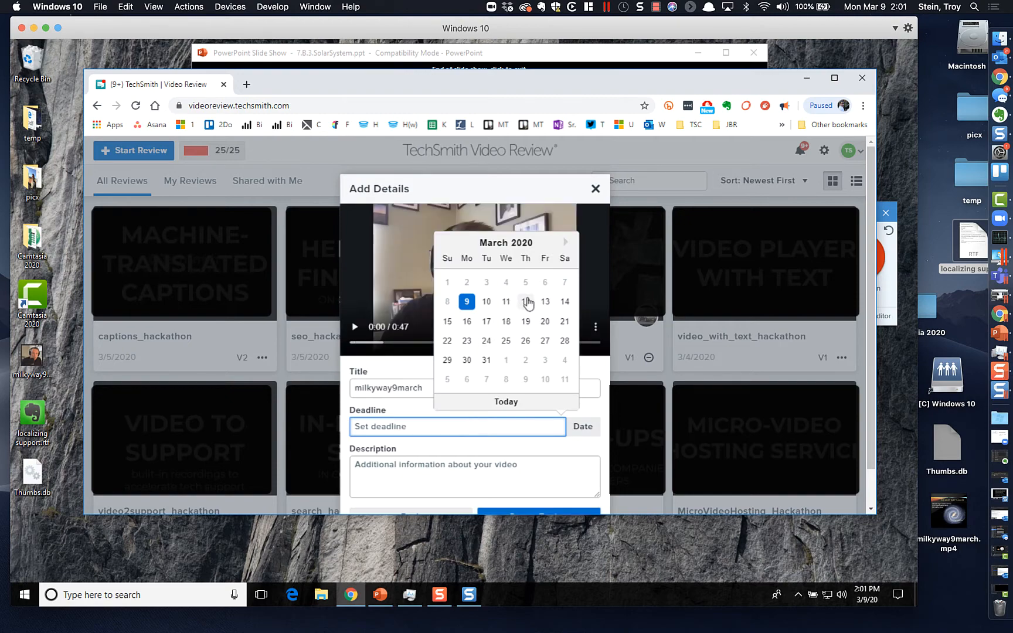
click(506, 321)
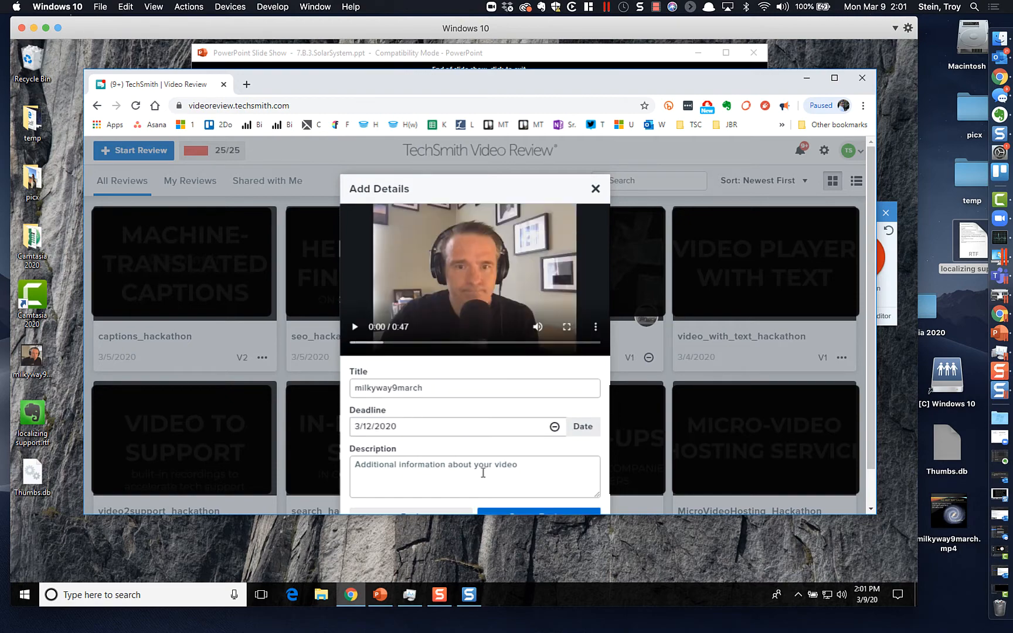
click(474, 476)
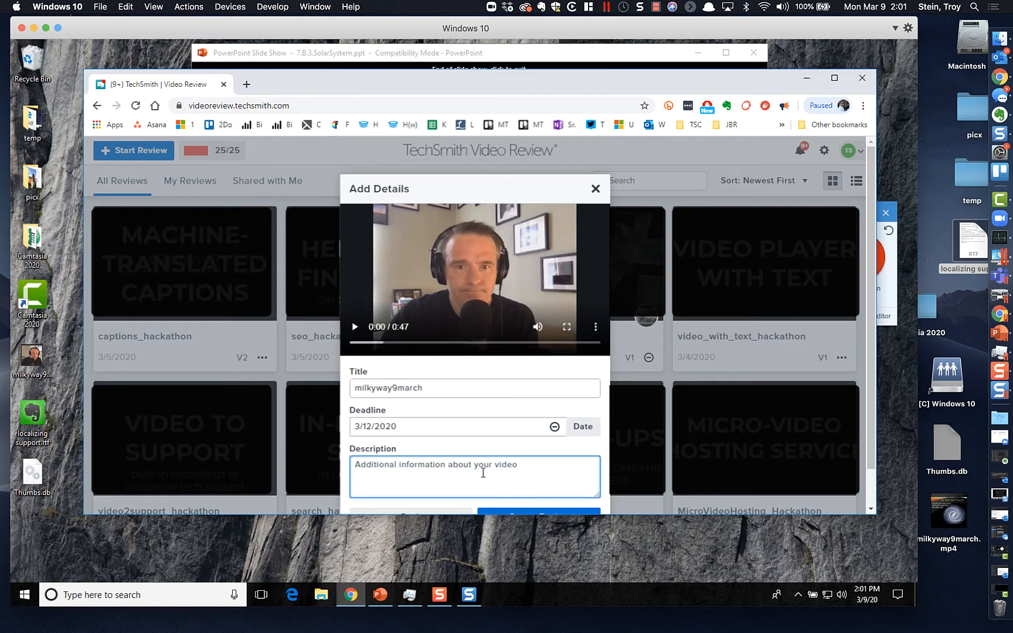
text(lecture on x)
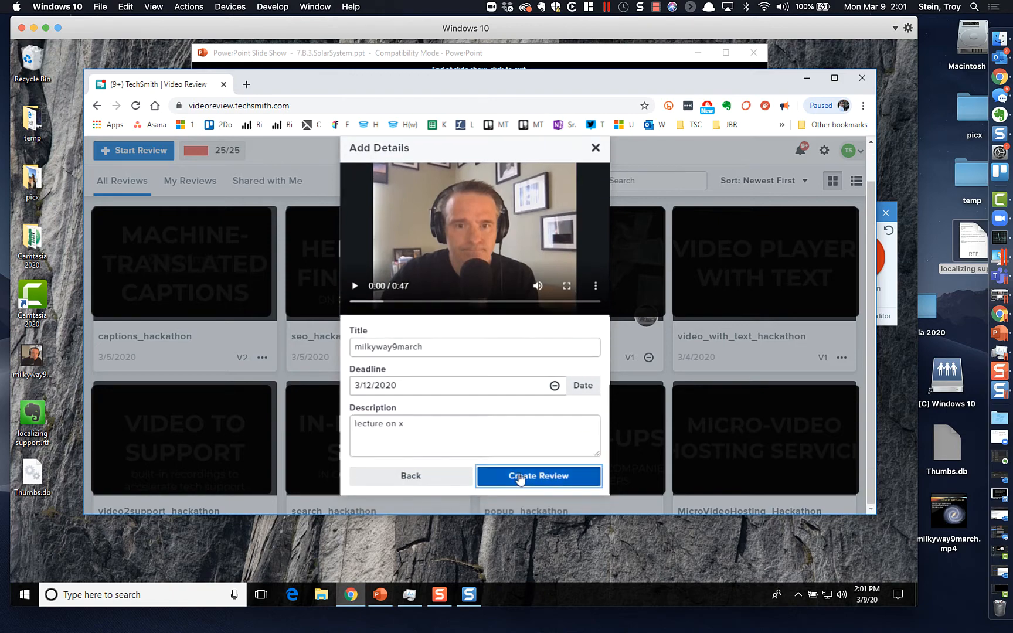
click(538, 476)
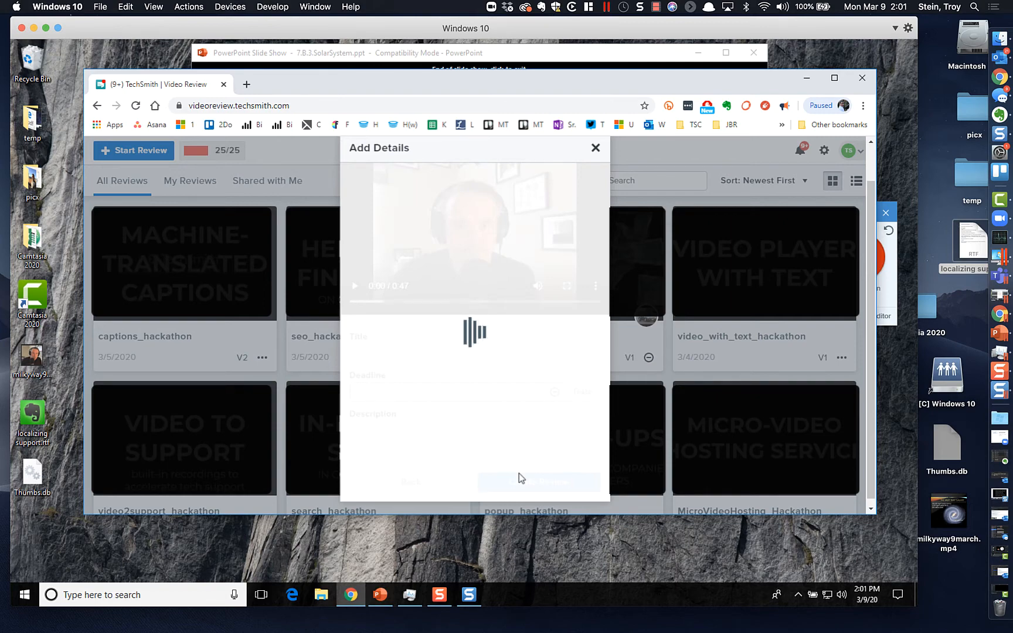
Make the milkyway9march review viewable by anyone with the link, copy it, and open a new tab
click(538, 481)
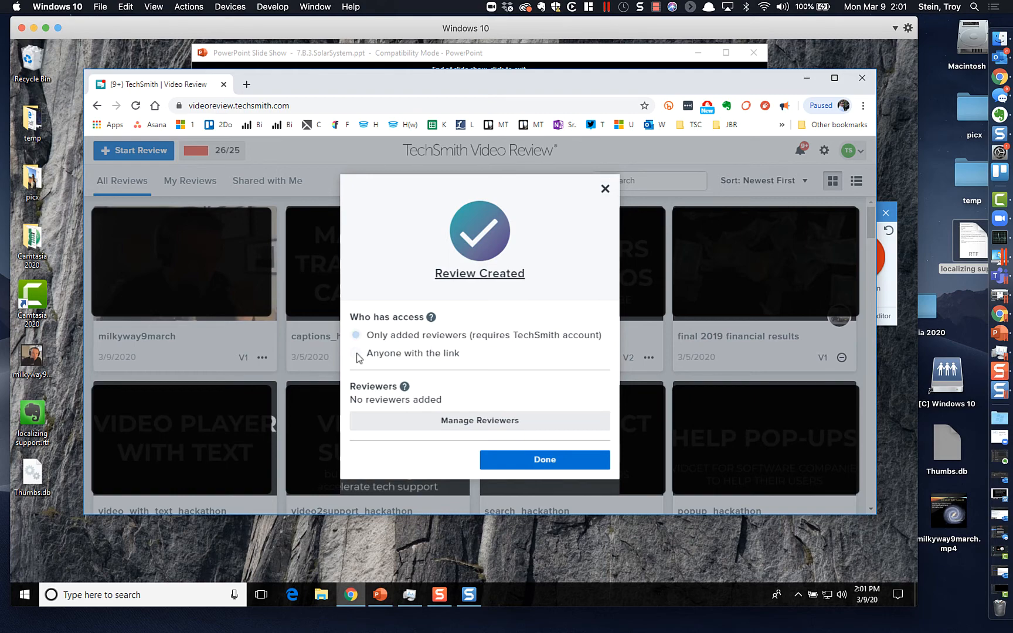
click(352, 353)
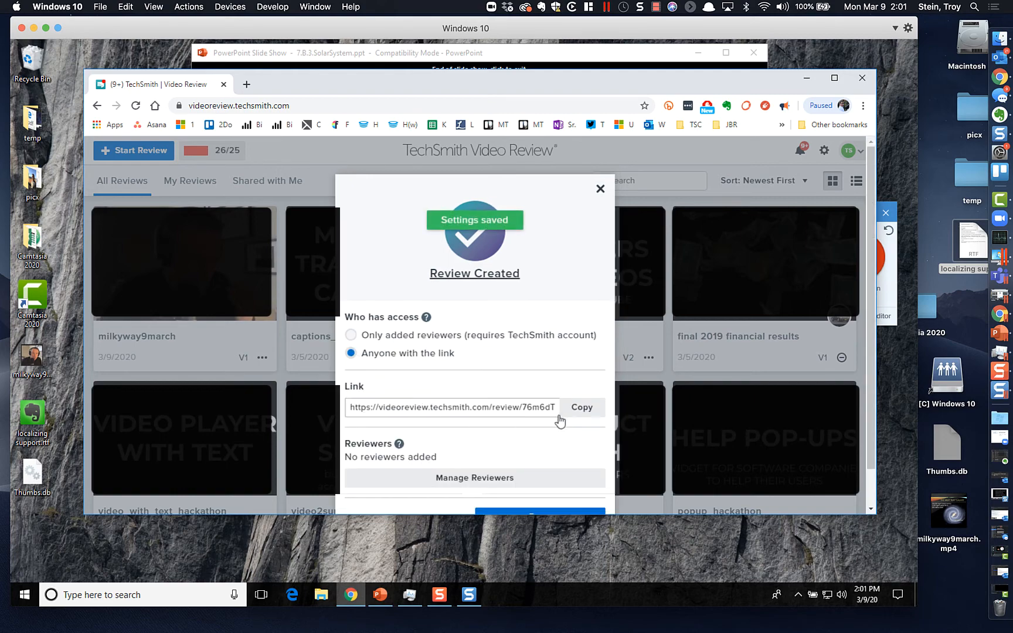
click(582, 407)
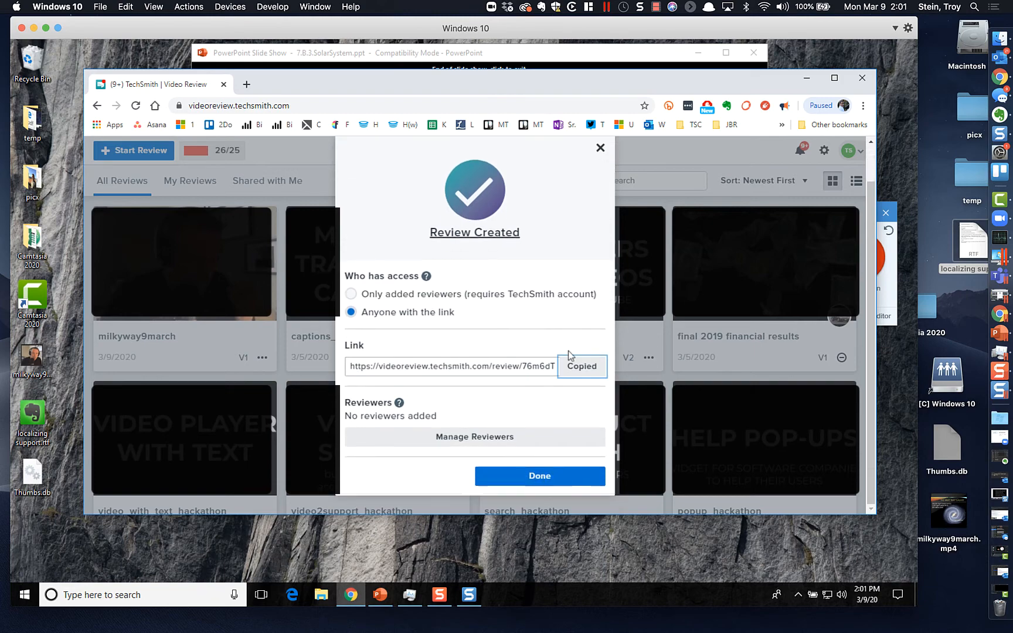
click(539, 476)
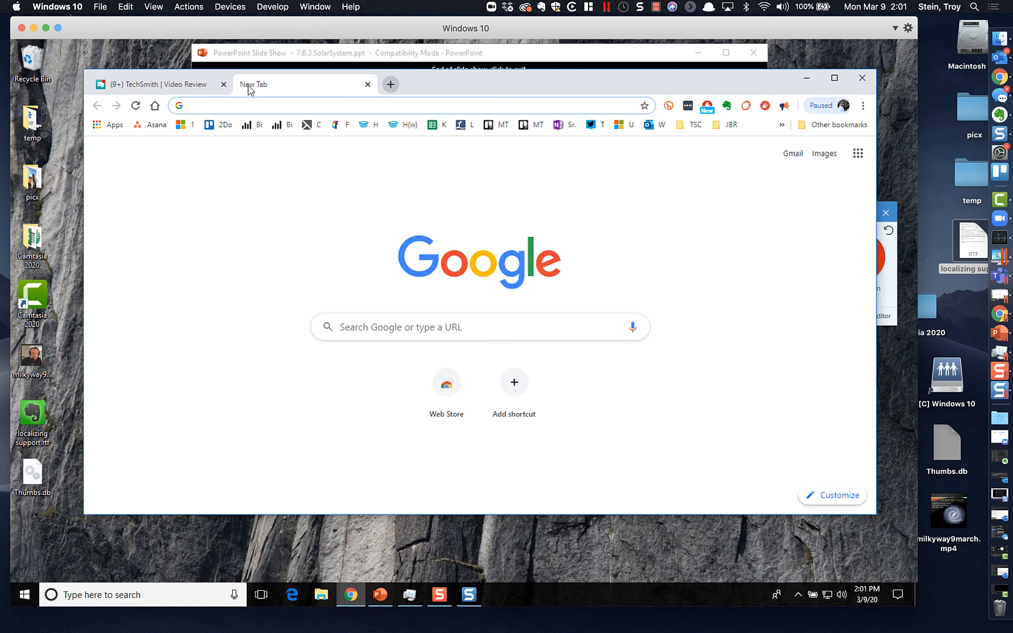
Open the copied review URL and post 'wait... i thought our galaxy was round?!!' at 0:13
text(videoreview.techsmith.com/review/76m6dTxTm0PGLK7J00X2PN/v1)
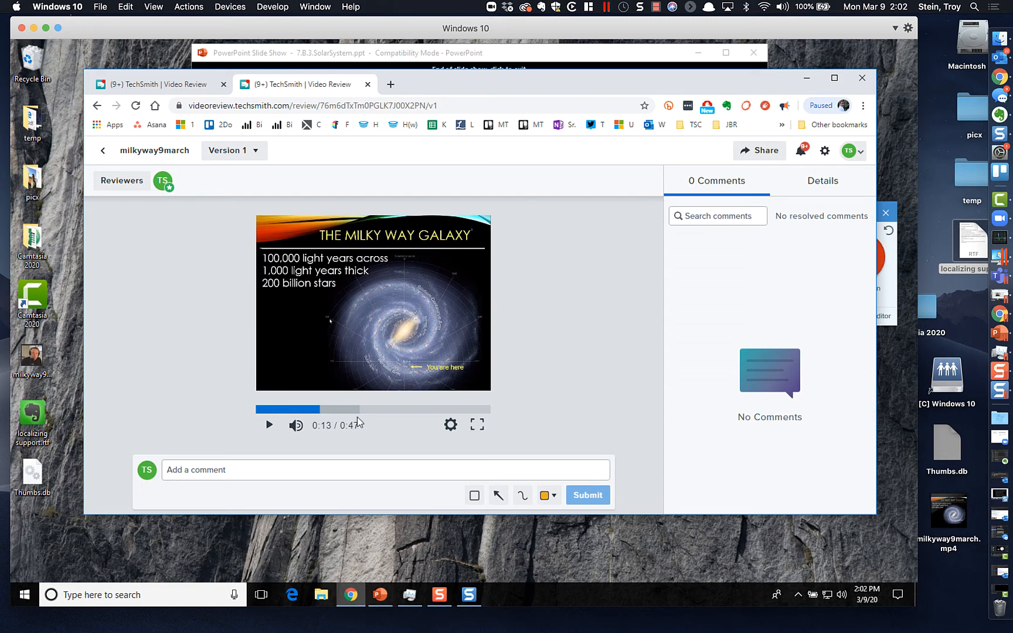
click(384, 469)
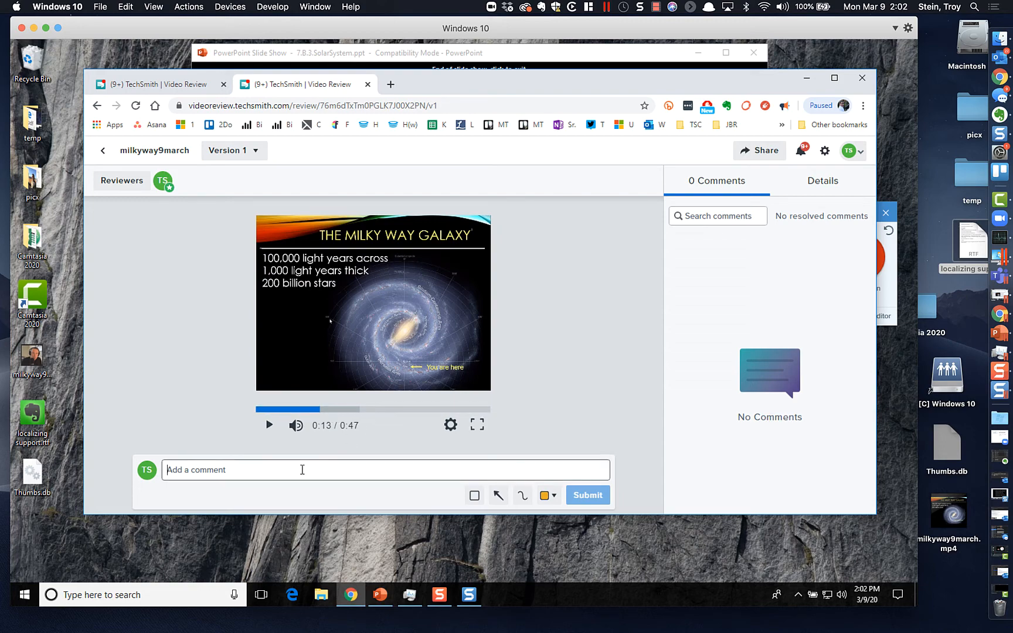
text(wait... i t)
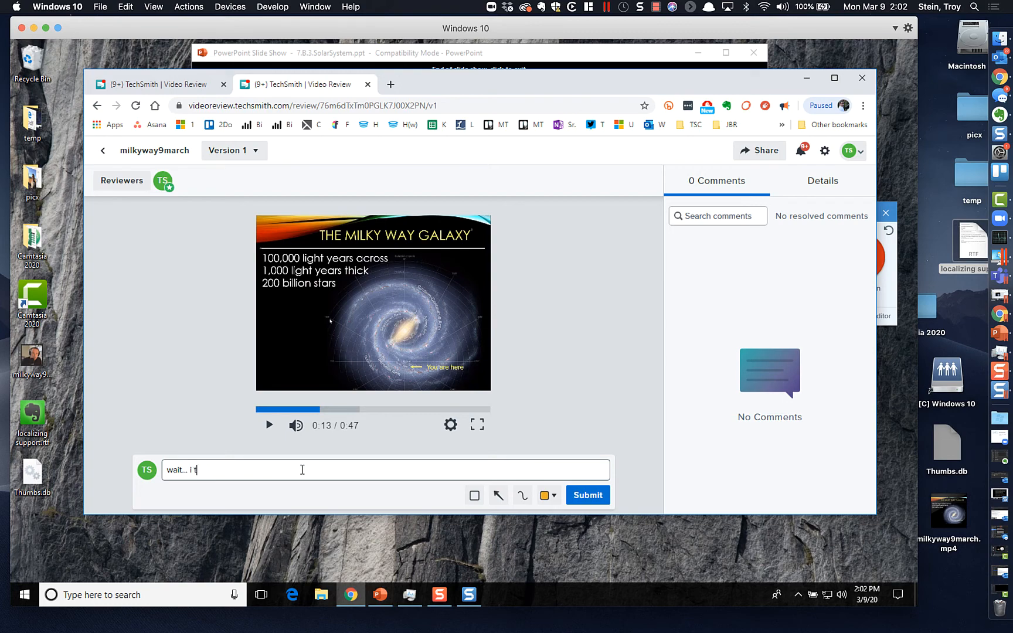
text(hought our galaxy was)
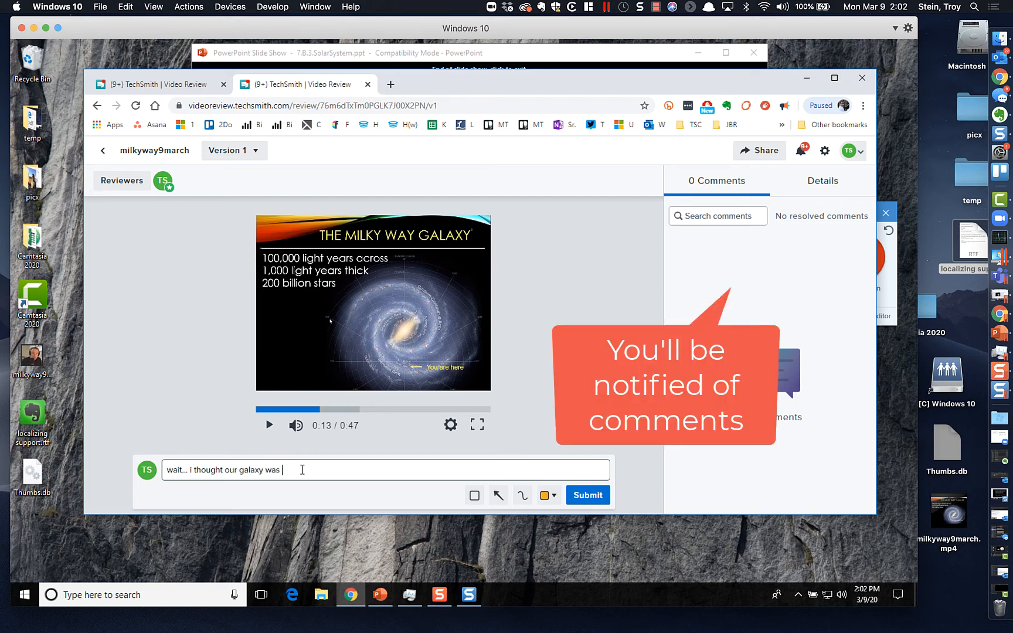
text(round?!!)
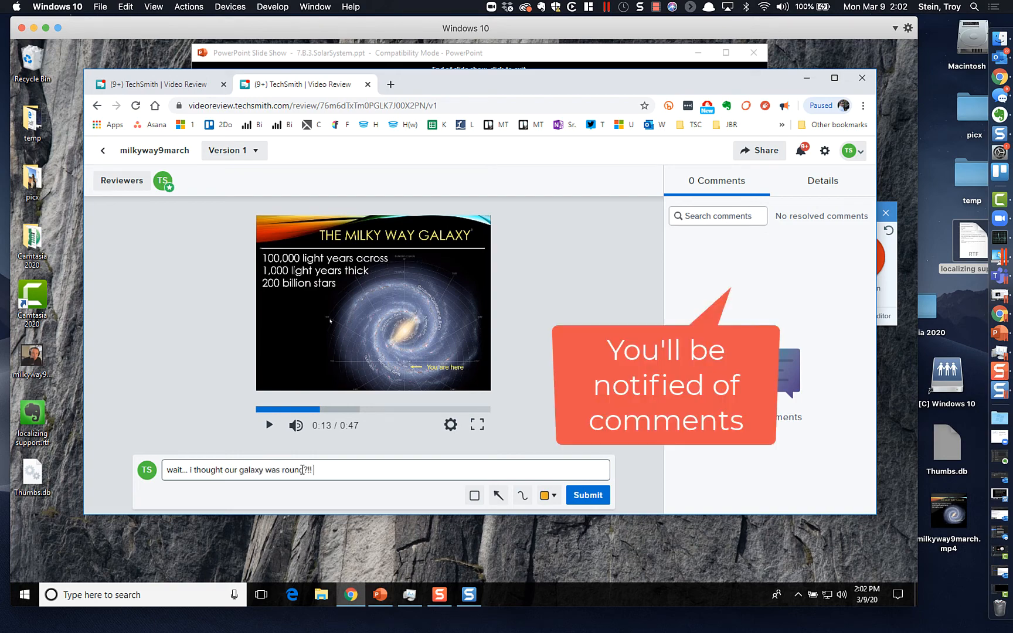
click(587, 495)
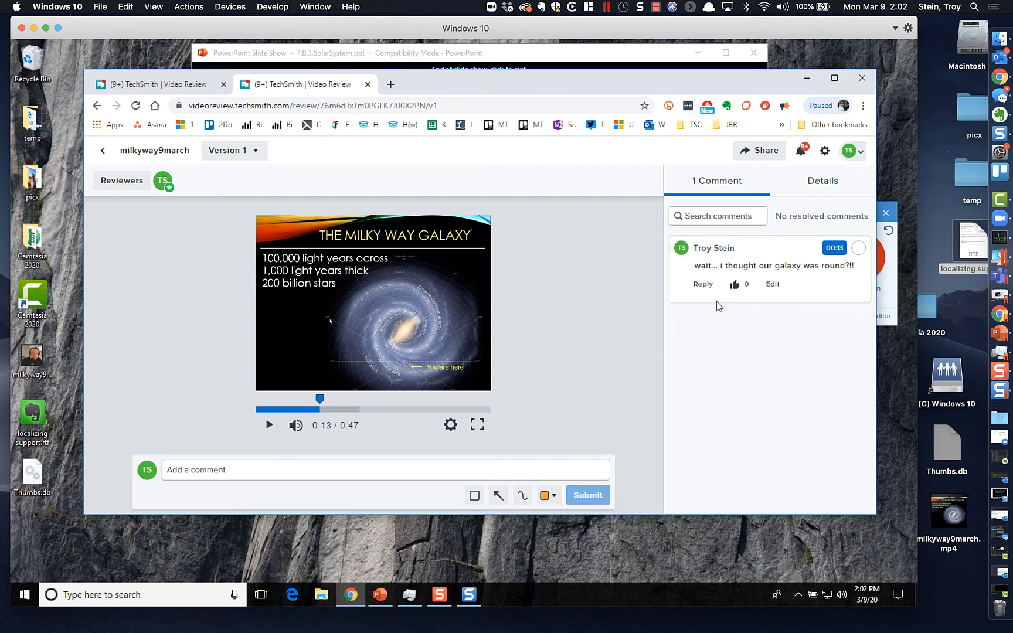
Edit the 0:13 comment and pick the arrow tool to point at '100,000 light years across'
click(772, 284)
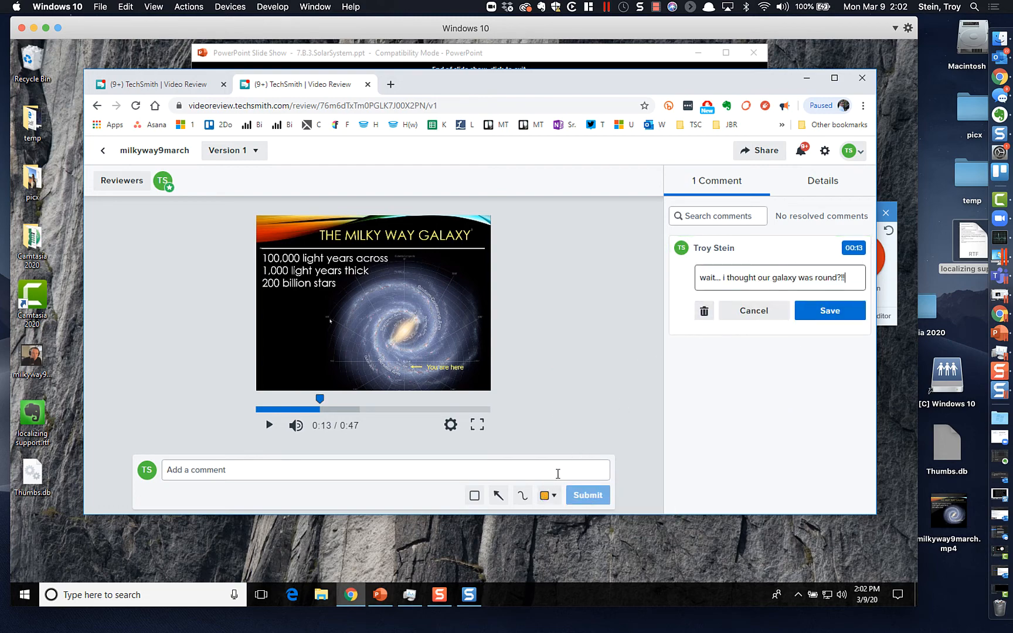
click(498, 495)
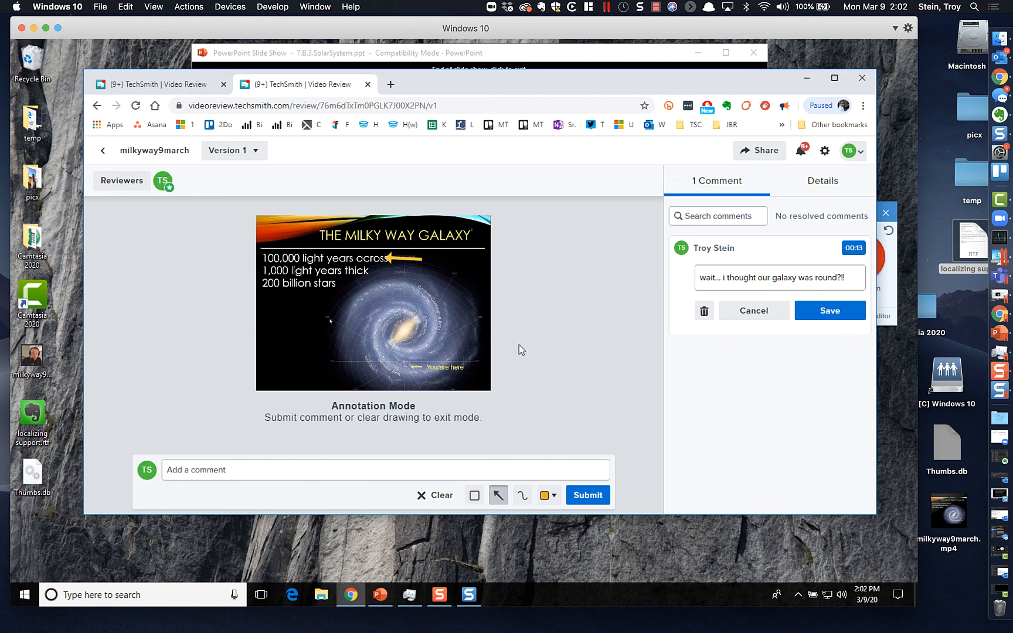
mouse_move(611, 211)
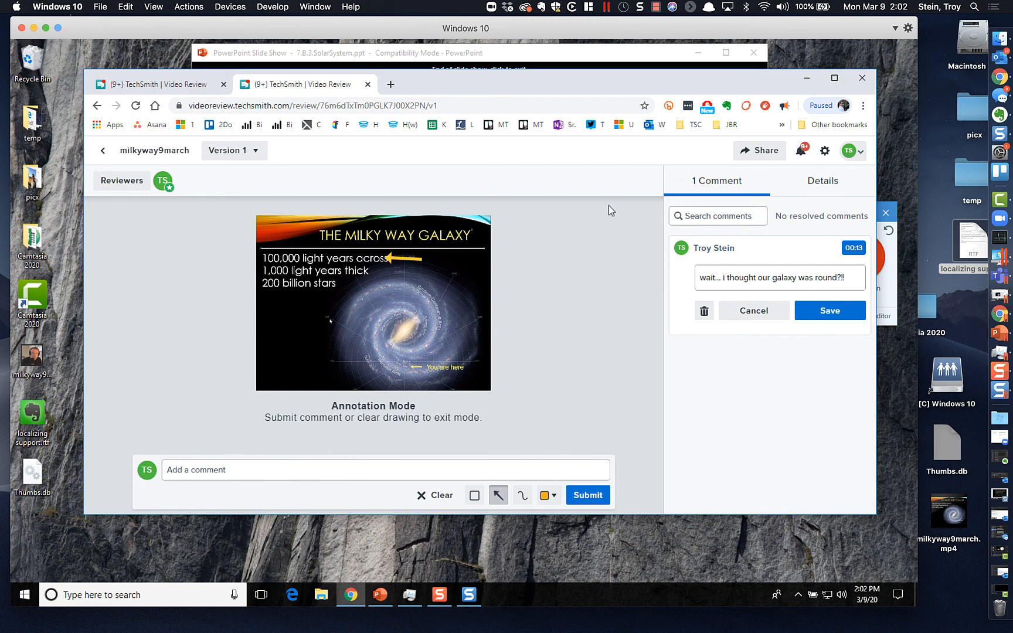
mouse_move(760, 222)
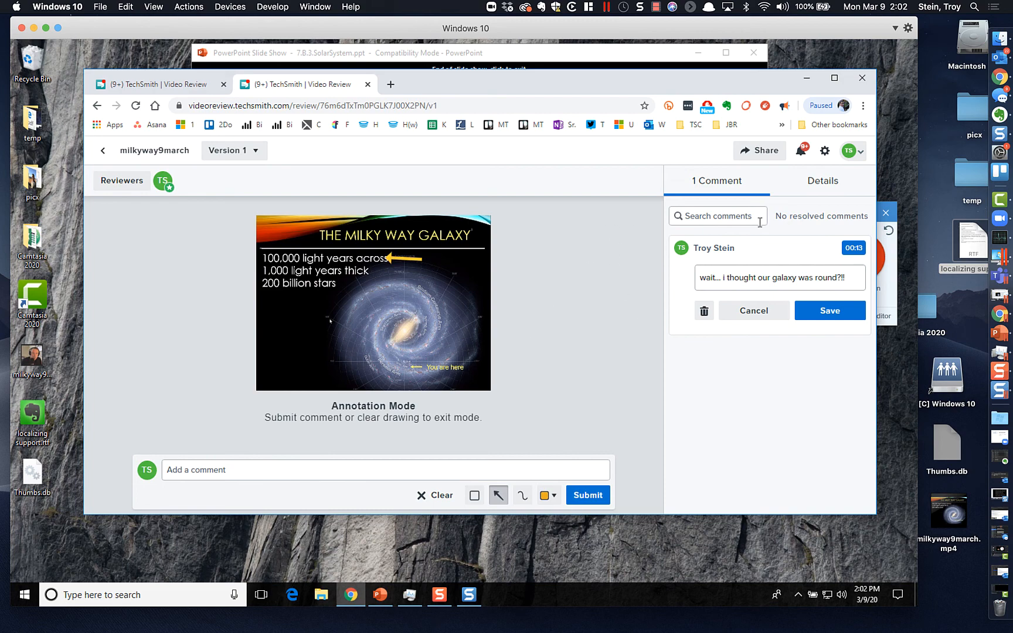
mouse_move(657, 368)
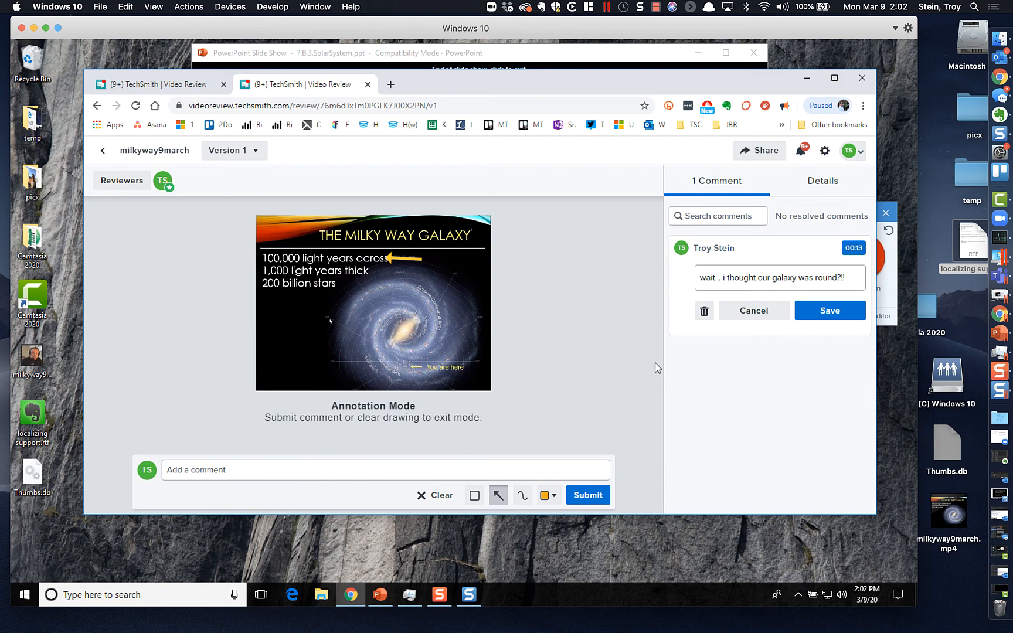